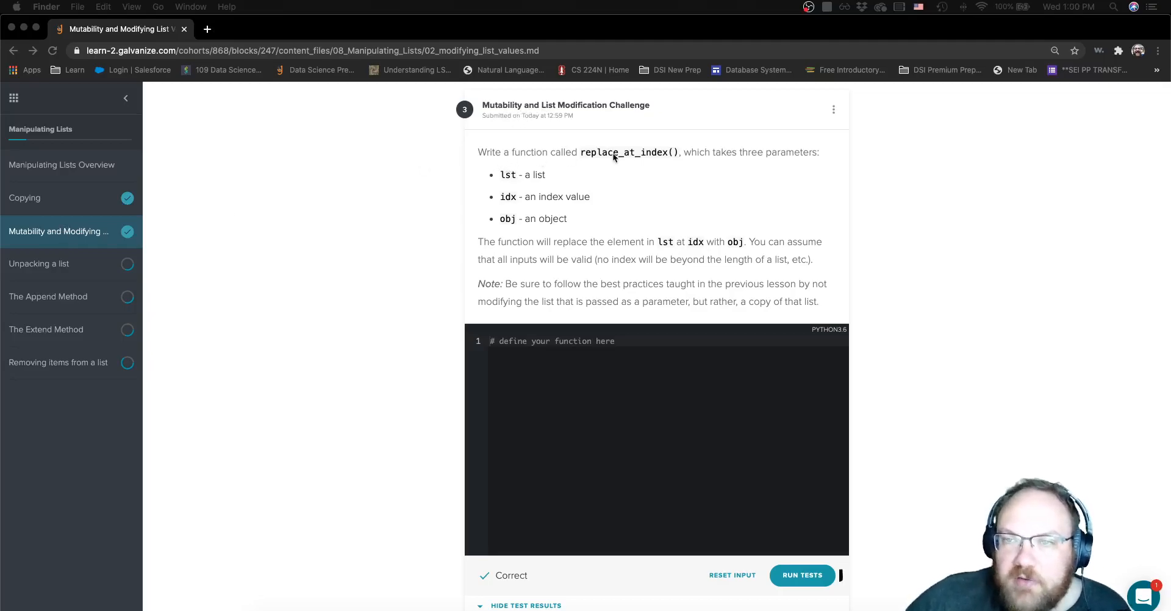
{"action": "mouse_move", "coordinate": [757, 157]}
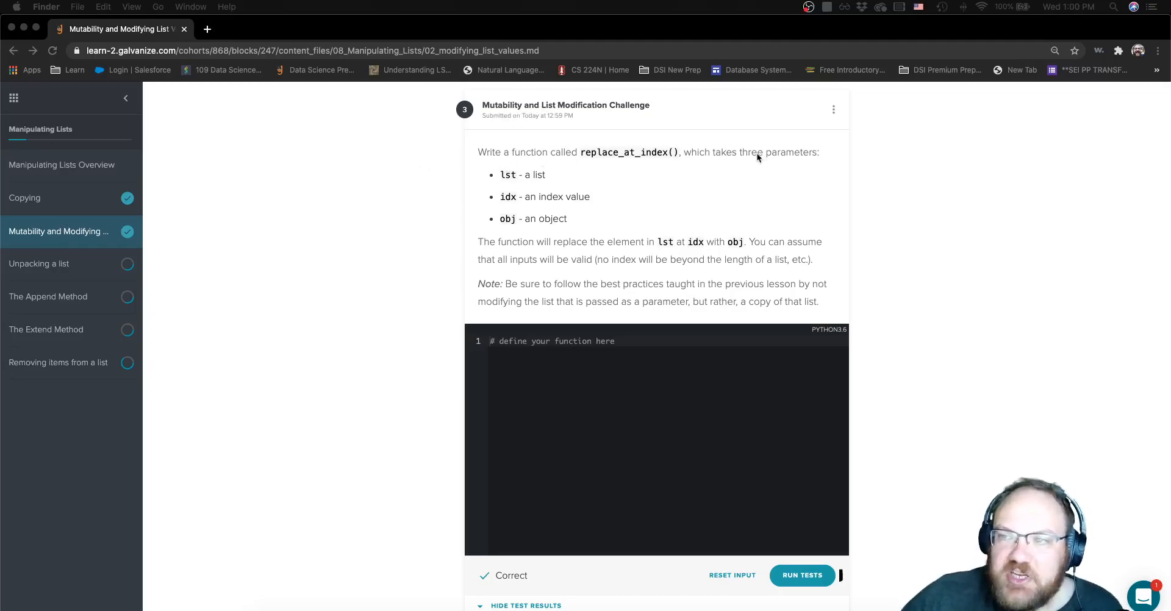
{"action": "mouse_move", "coordinate": [510, 218]}
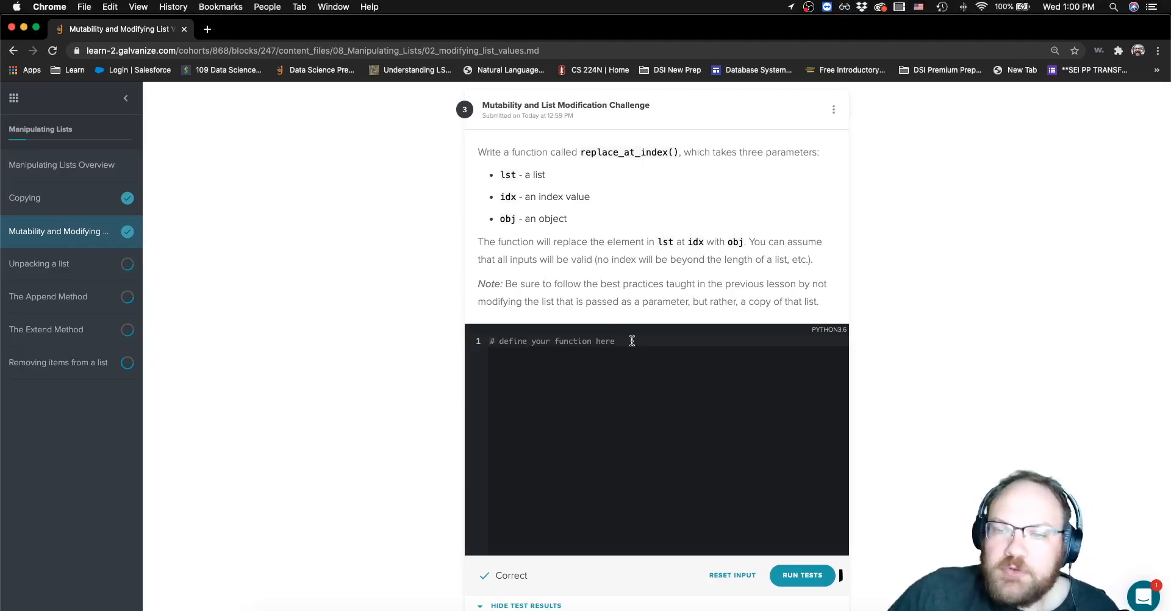
Step: Write the header def replace_at_index(lst, idx, obj): and start the body line
{"action": "type", "text": "def"}
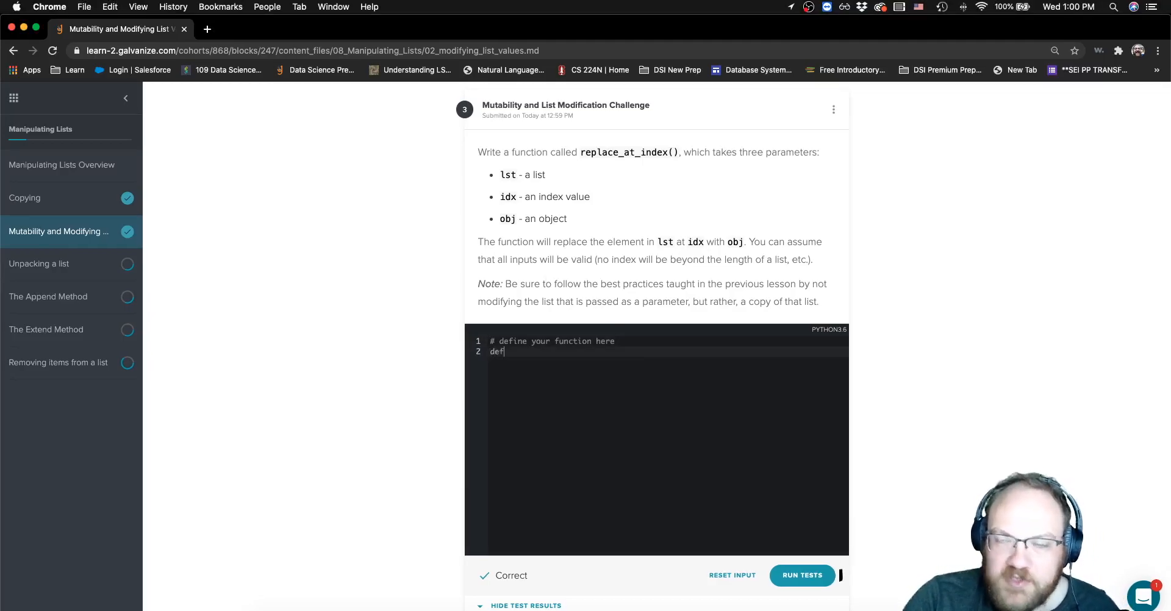
{"action": "type", "text": "replace_at_in"}
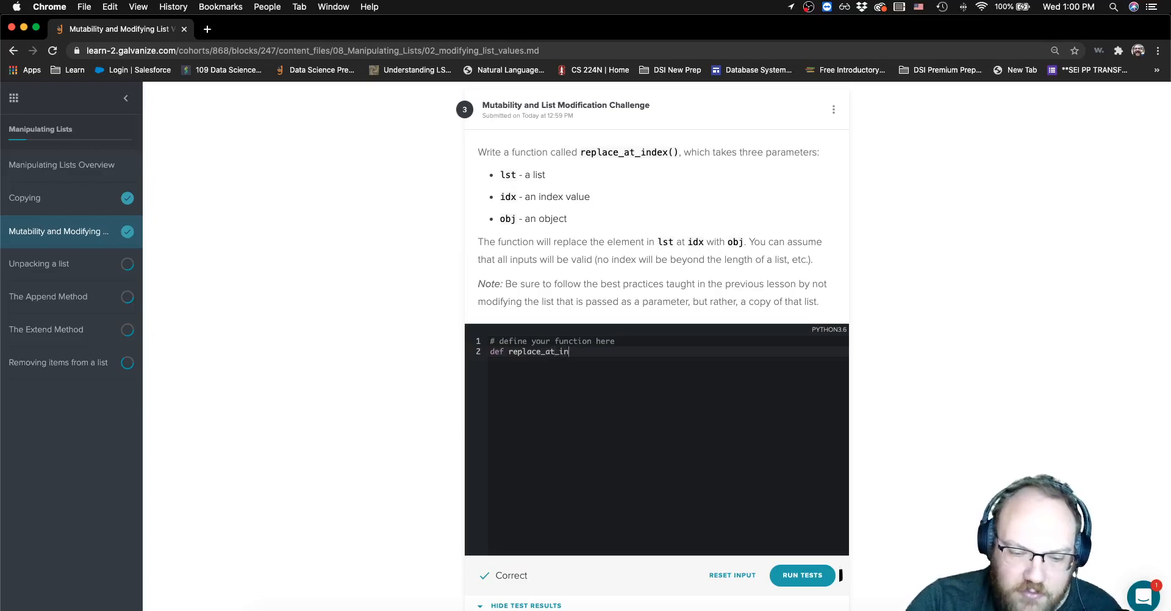
{"action": "type", "text": "dex():"}
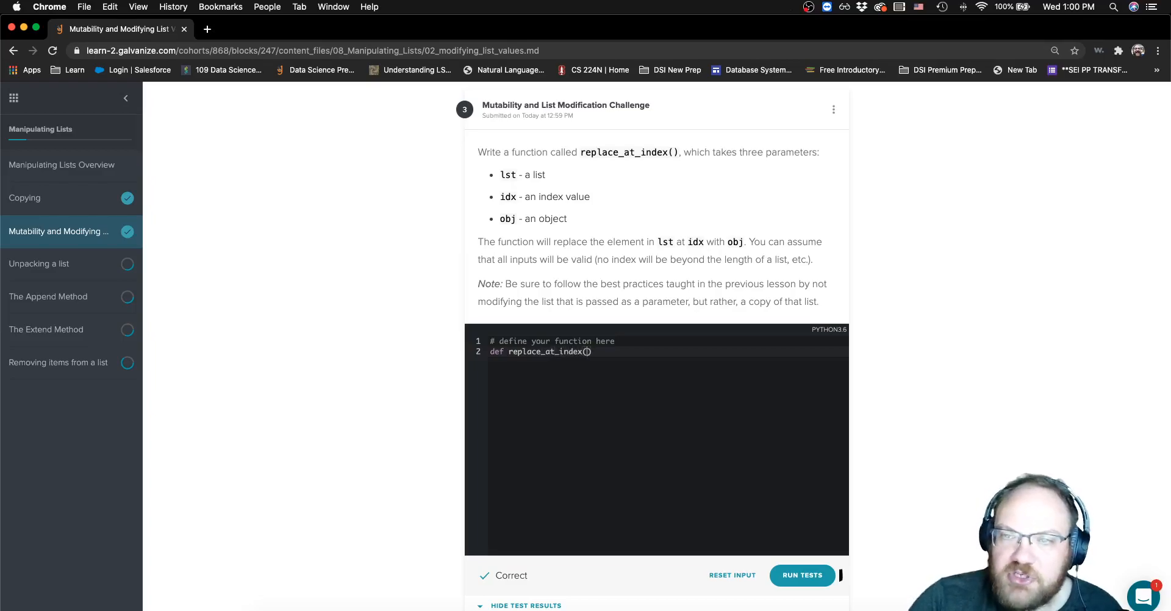
{"action": "type", "text": "lst, idx, obj"}
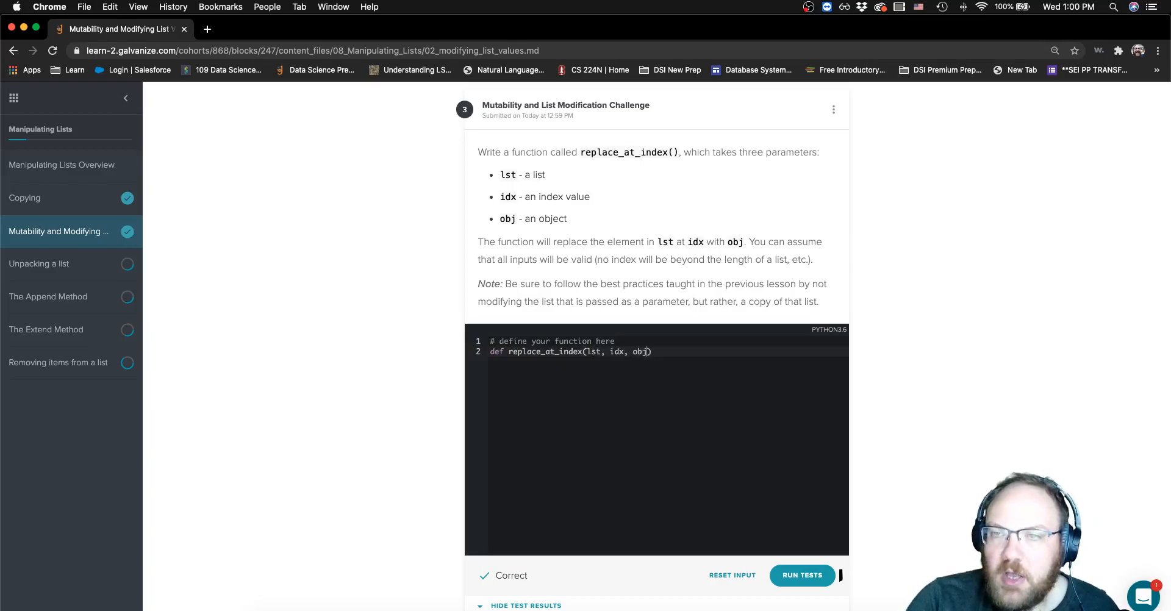
{"action": "type", "text": ":"}
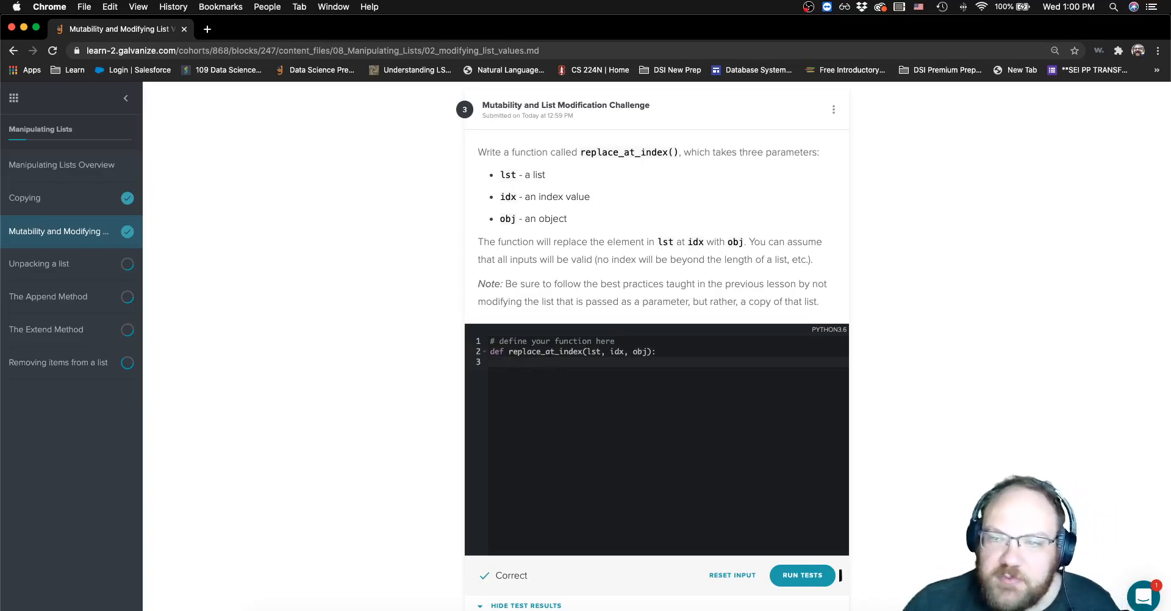
Step: Add the line lst_copy = lst.copy() to copy the input list
{"action": "type", "text": "l"}
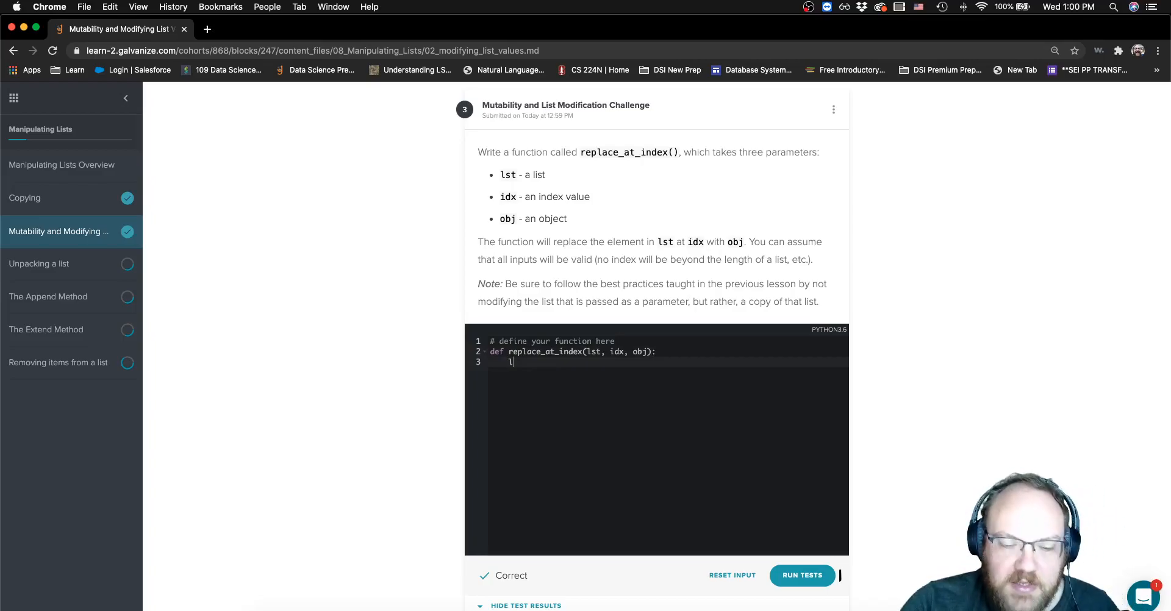
{"action": "type", "text": "st_copy"}
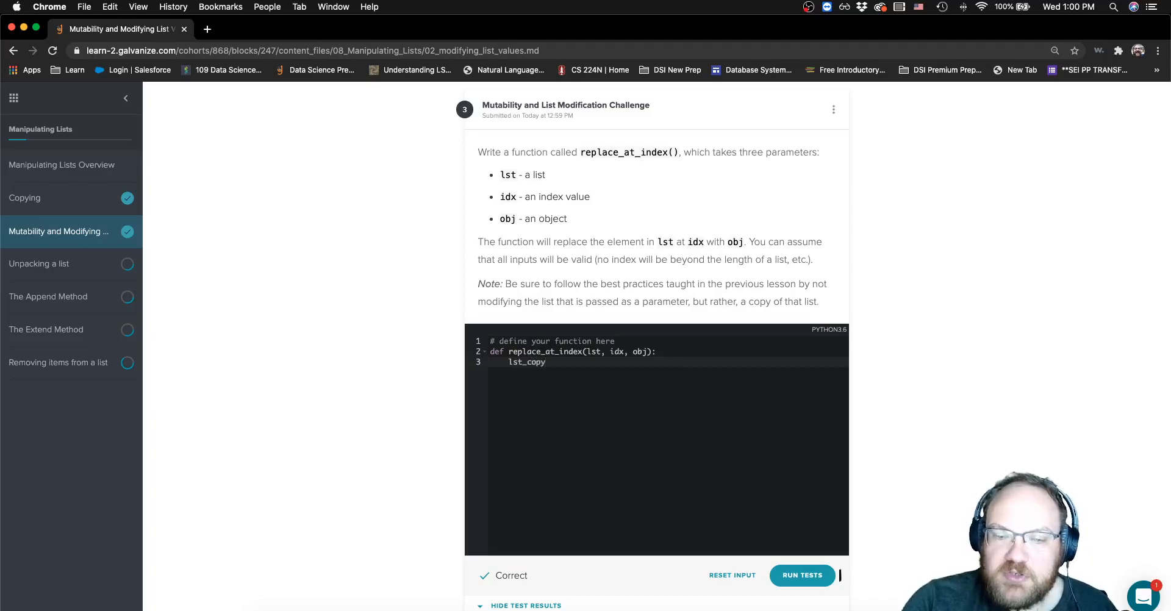
{"action": "type", "text": "= lst.c"}
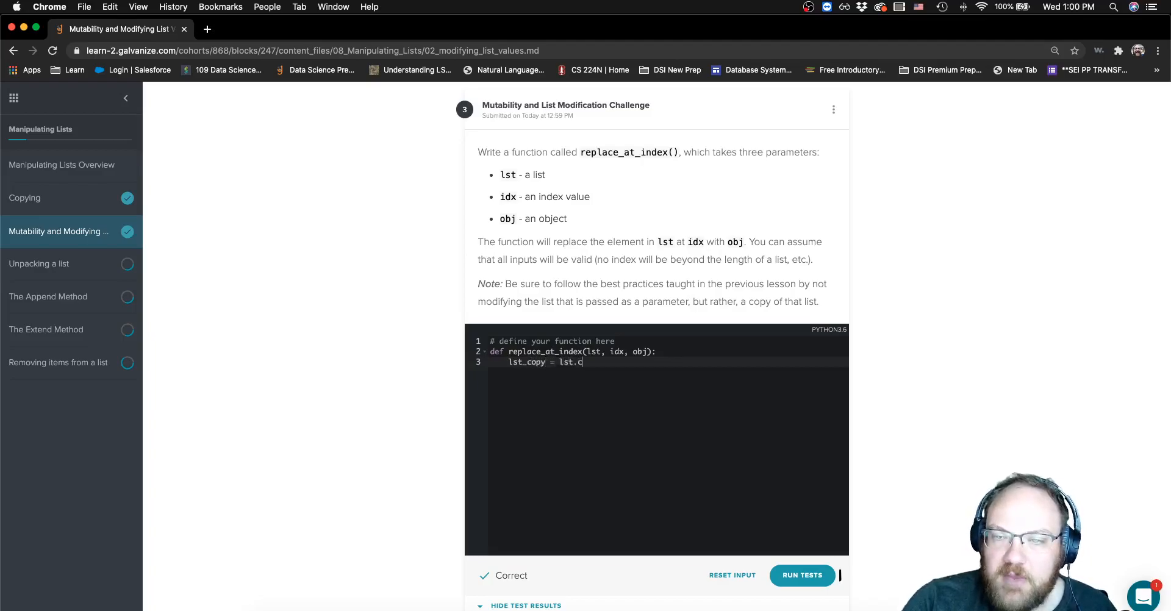
{"action": "type", "text": "opy()"}
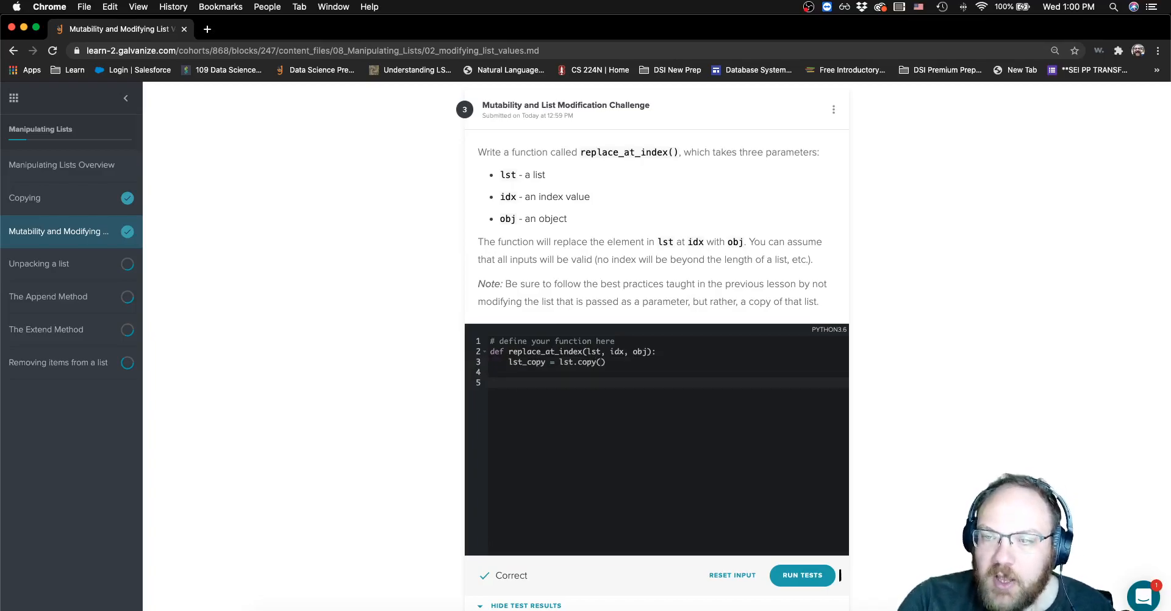
Step: Assign lst_copy[idx] = obj and return lst_copy
{"action": "type", "text": "lst_"}
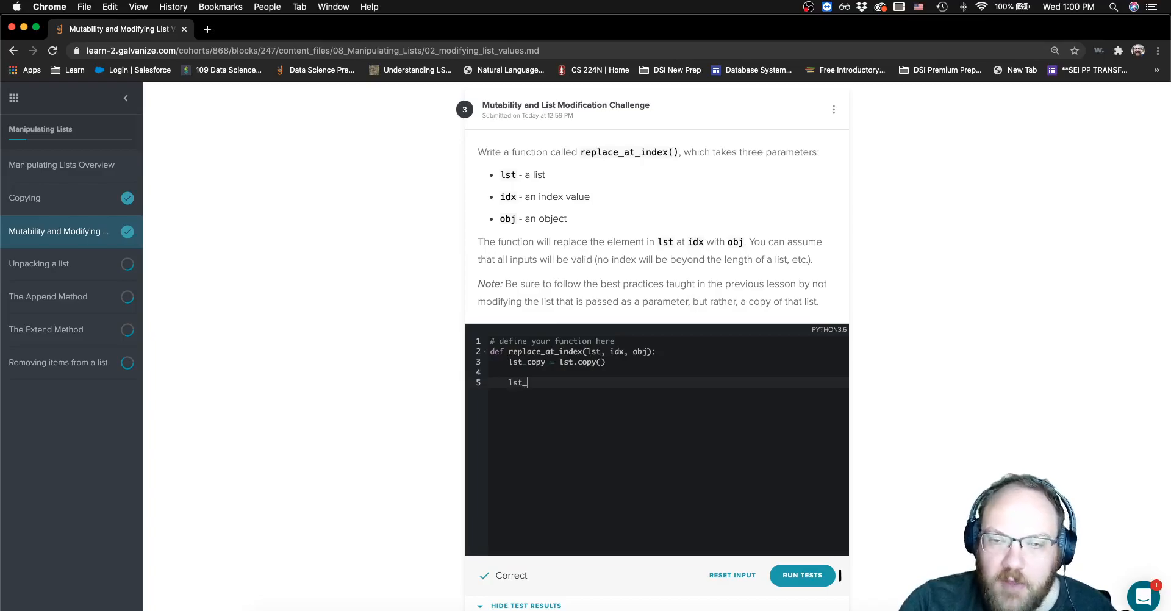
{"action": "type", "text": "copy"}
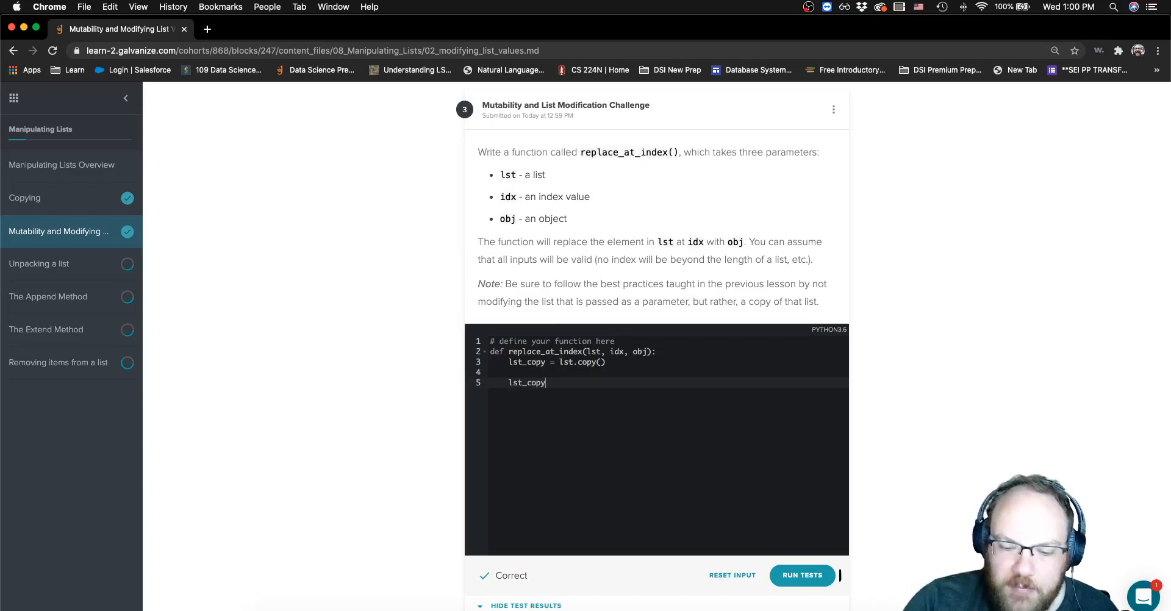
{"action": "type", "text": "[idx]"}
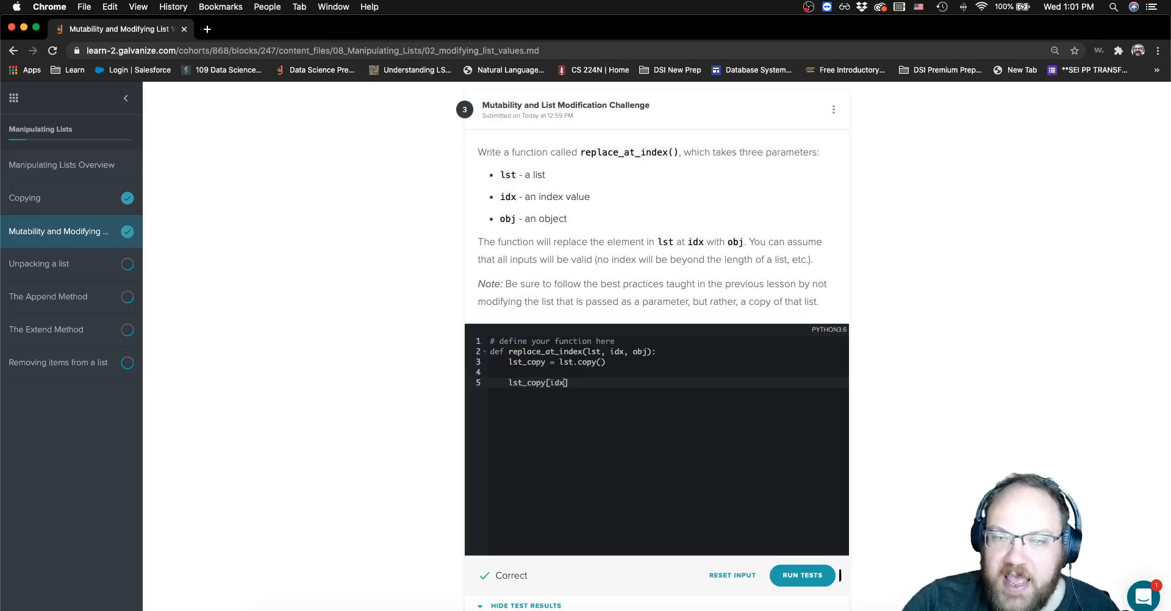
{"action": "type", "text": "="}
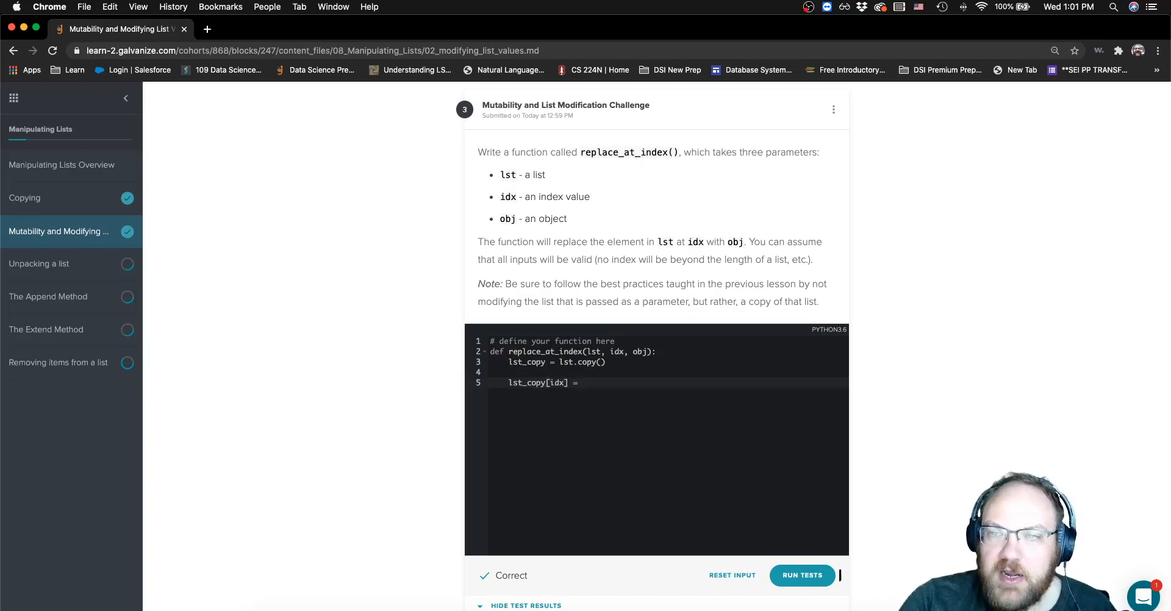
{"action": "type", "text": "obj"}
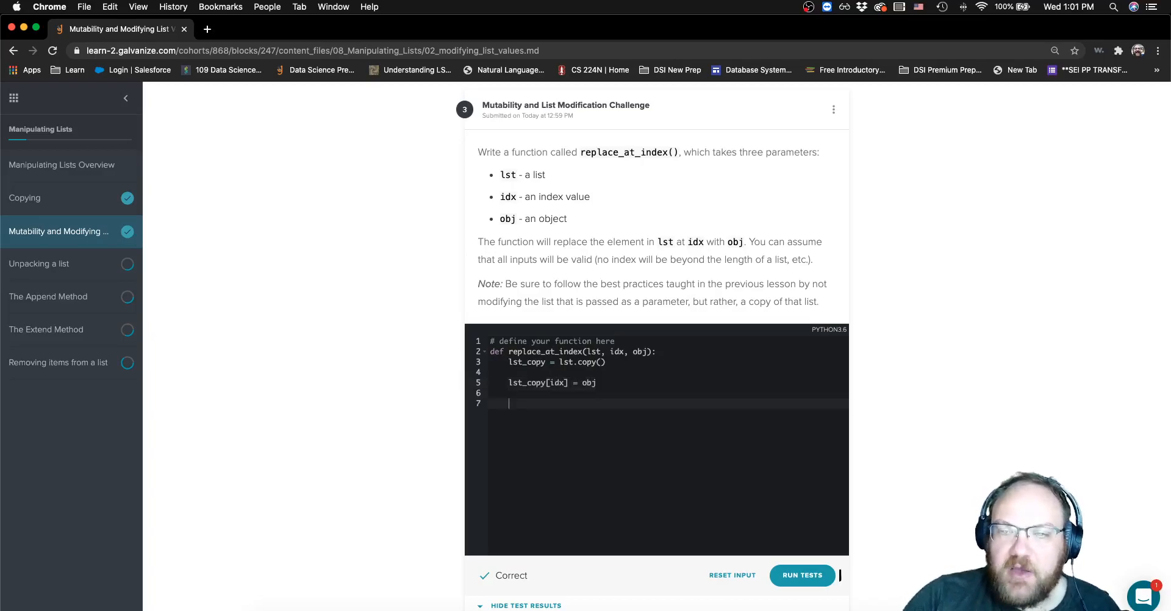
{"action": "type", "text": "return"}
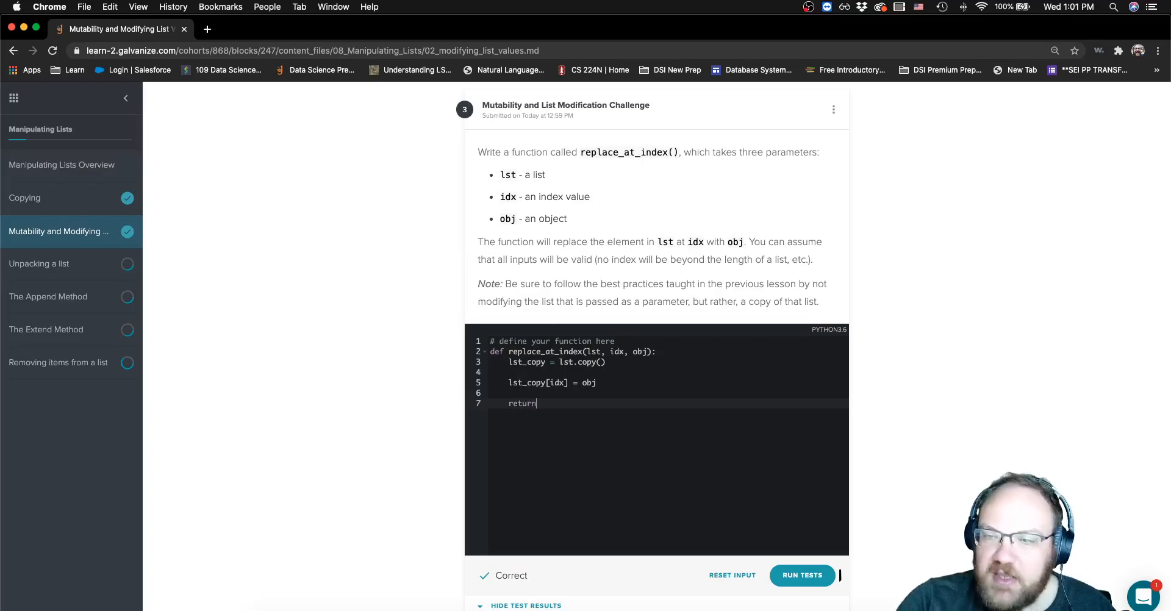
{"action": "type", "text": "lst_copy"}
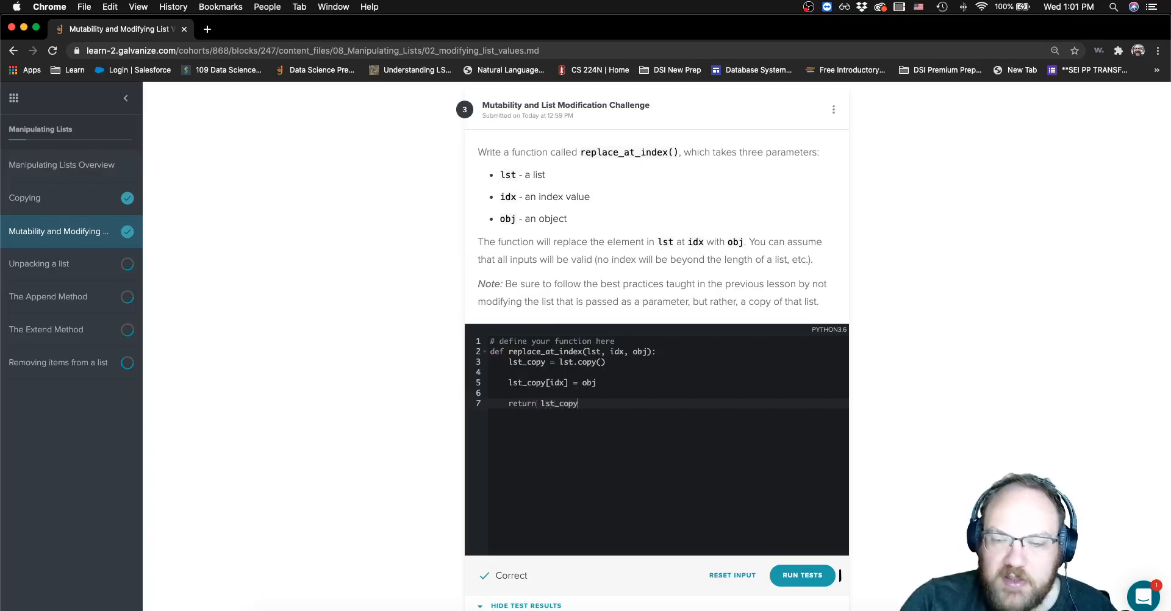
Step: Run the tests and reveal the Ran 1 test OK result with the model lst.copy() explanation
{"action": "left_click", "coordinate": [801, 576]}
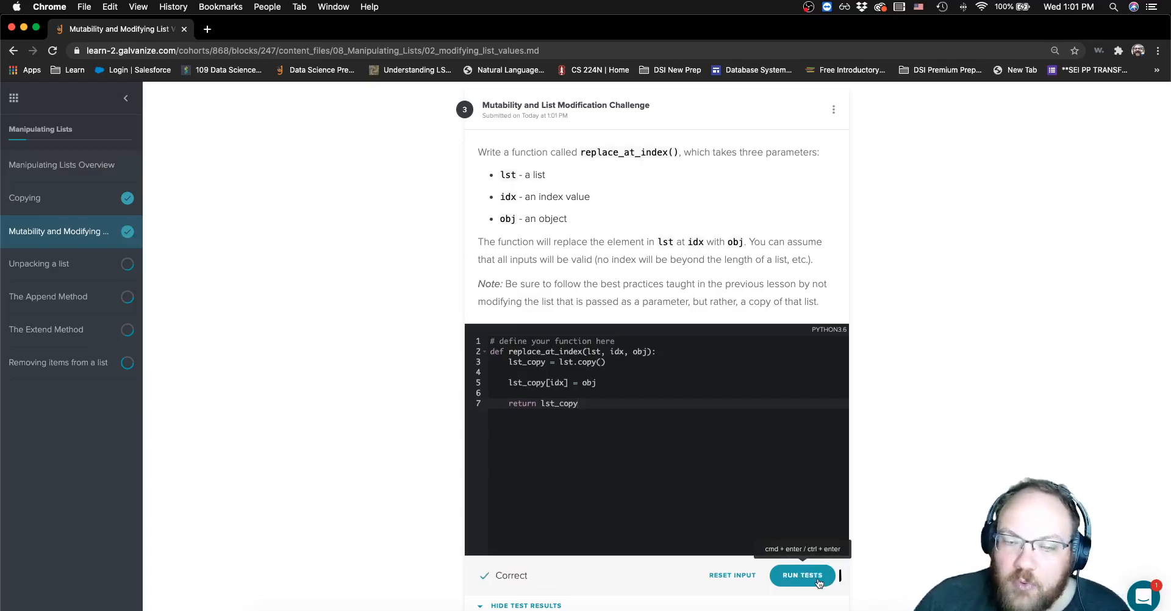
{"action": "scroll", "scroll_direction": "down", "scroll_amount": 3}
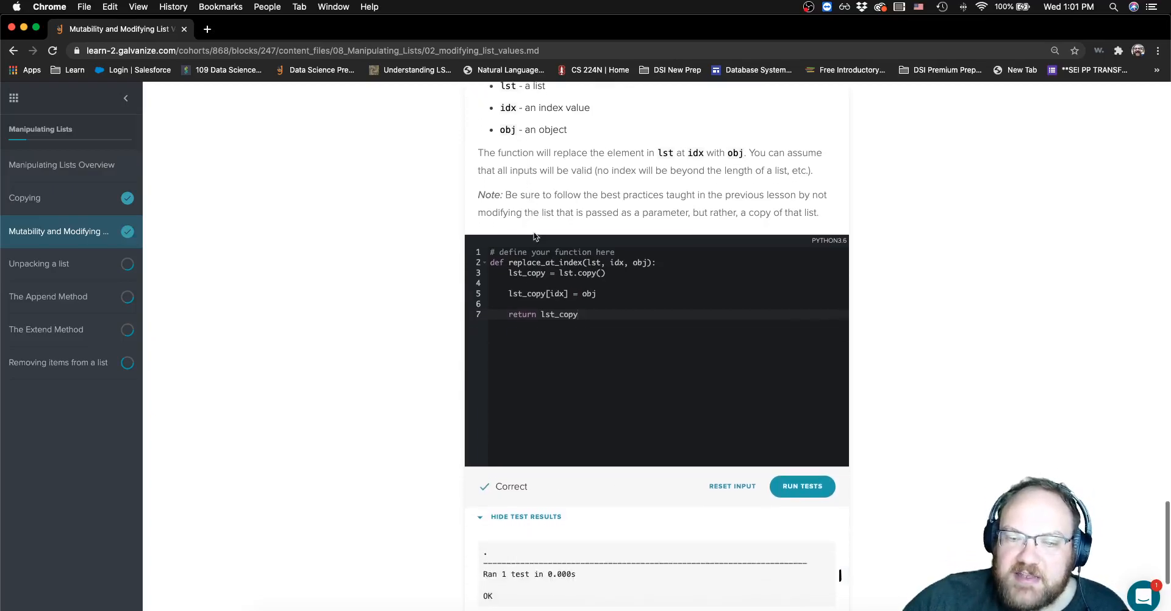
{"action": "mouse_move", "coordinate": [797, 333]}
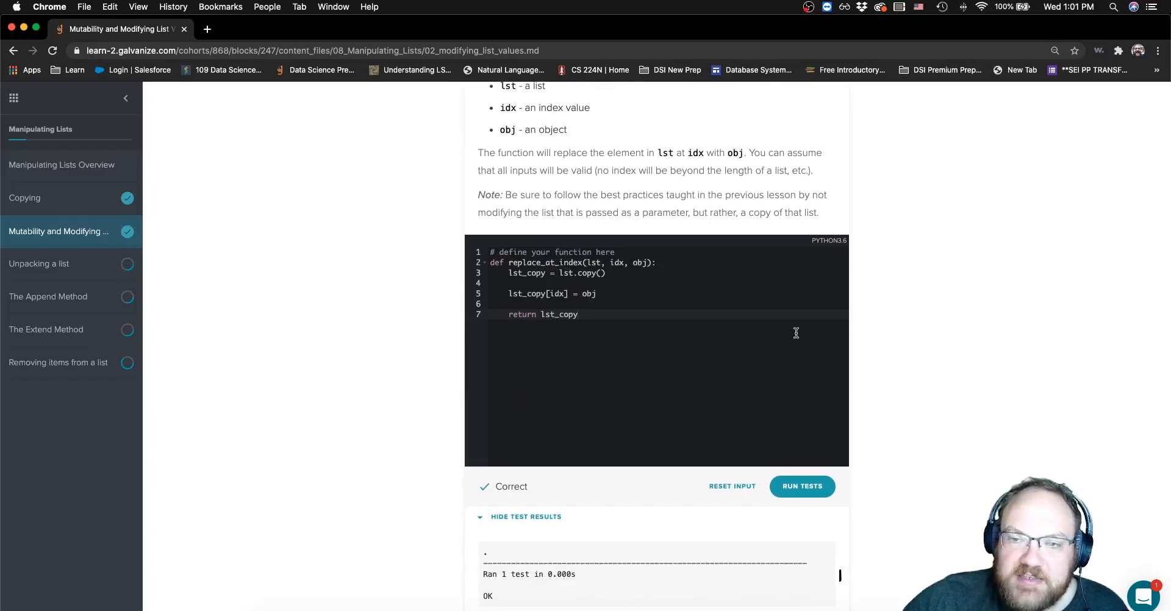
{"action": "scroll", "scroll_direction": "down", "scroll_amount": 3}
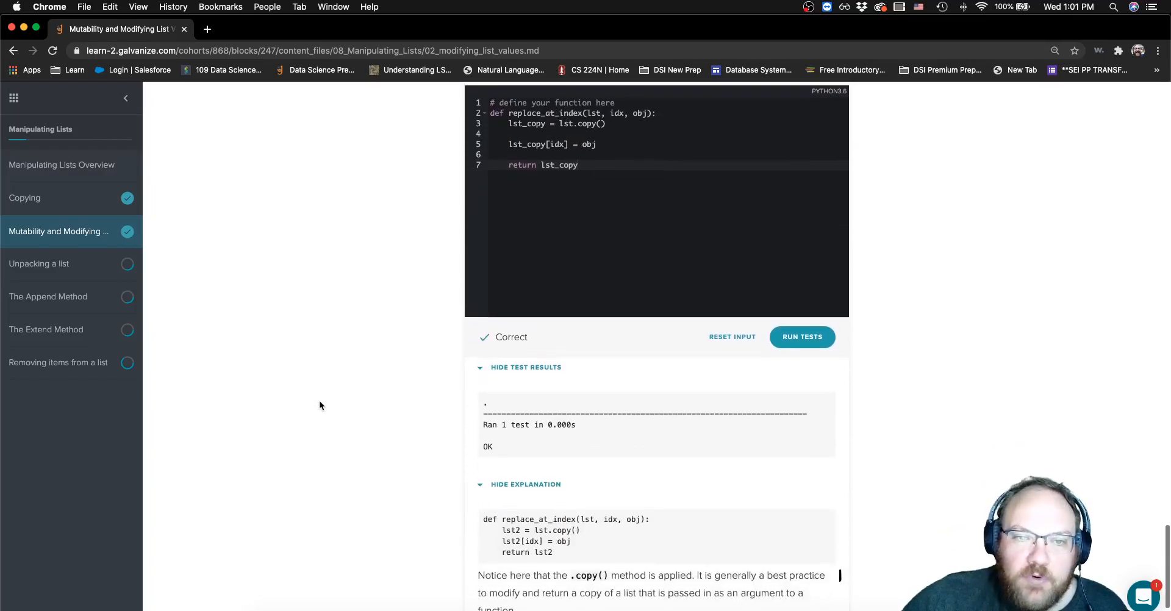
{"action": "scroll", "scroll_direction": "down", "scroll_amount": 3}
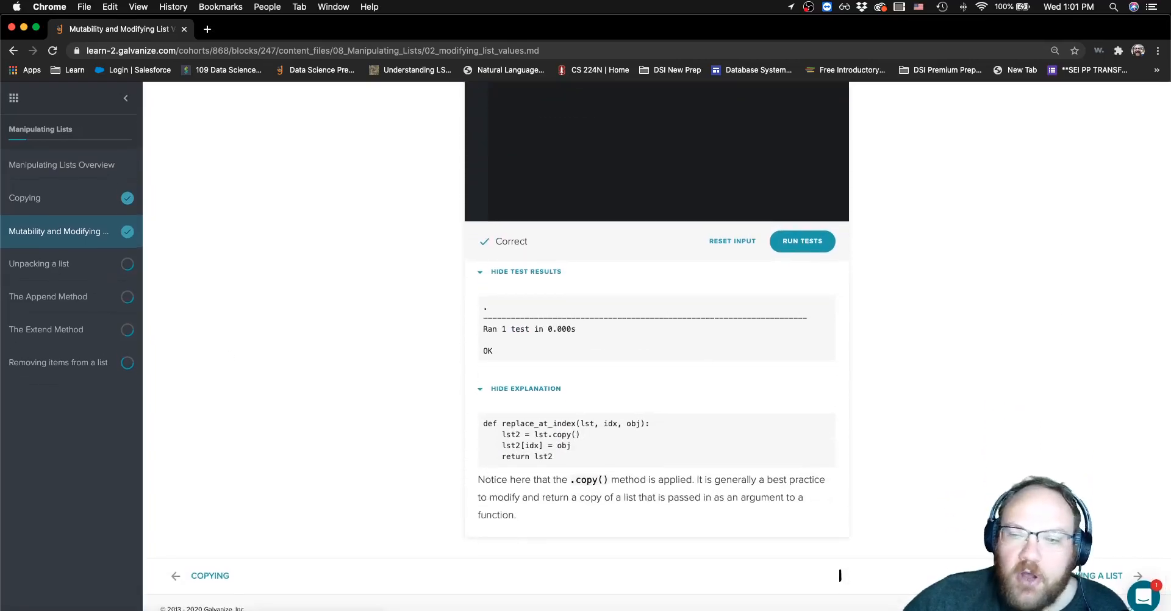